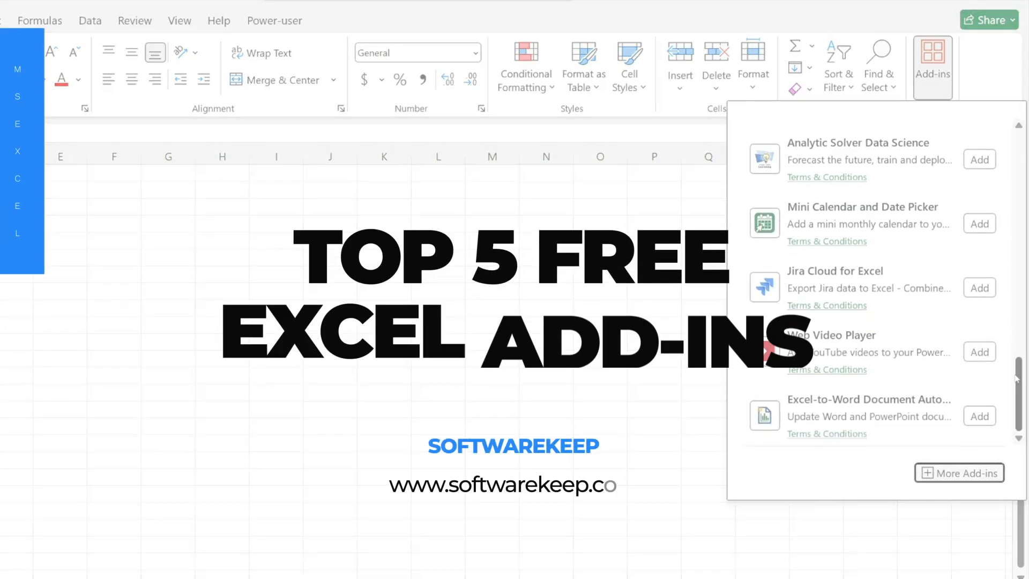
Step: Open the Office Add-ins store via More Add-ins and browse the popular add-ins list
click(958, 473)
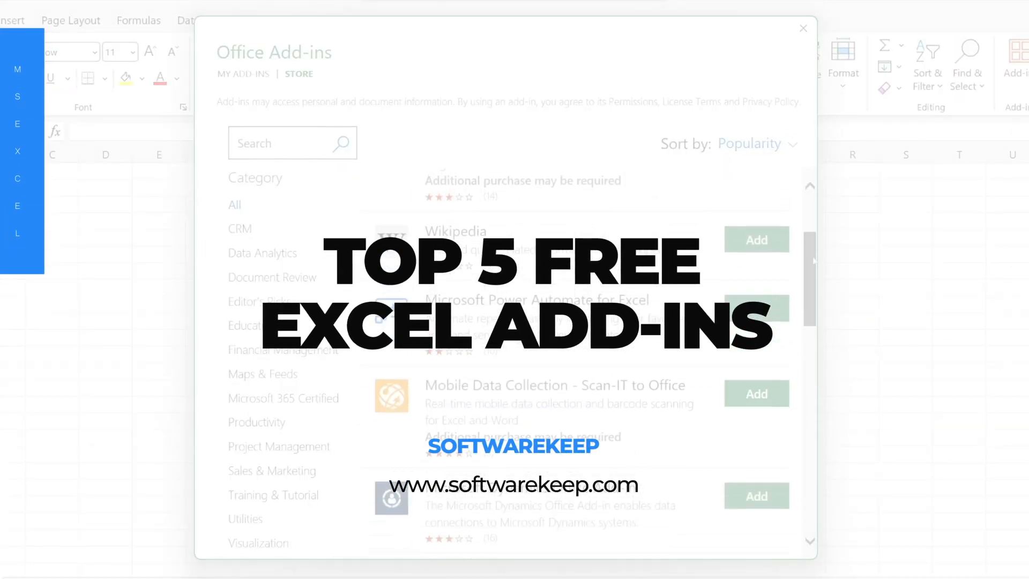
scroll(down, 3)
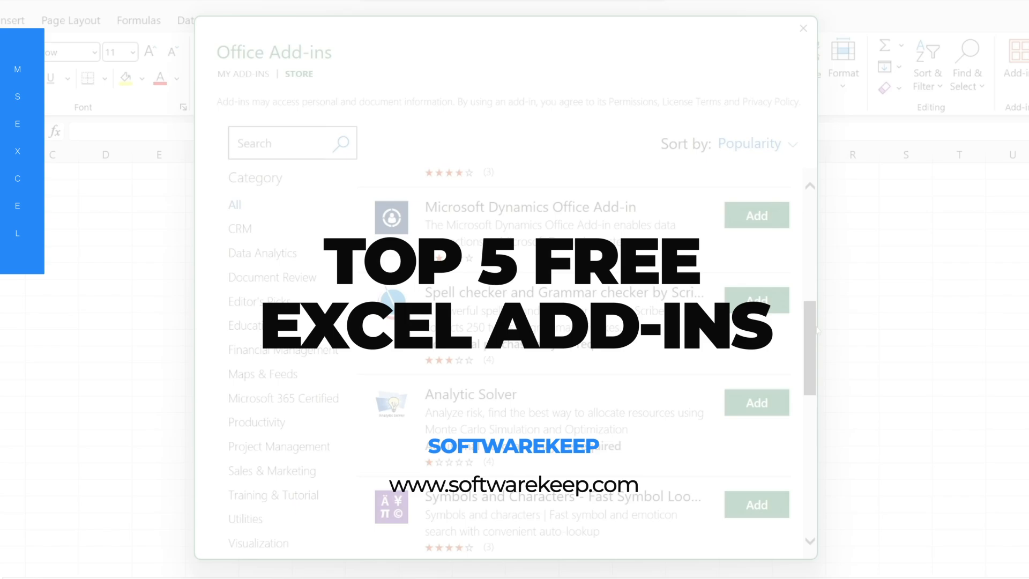